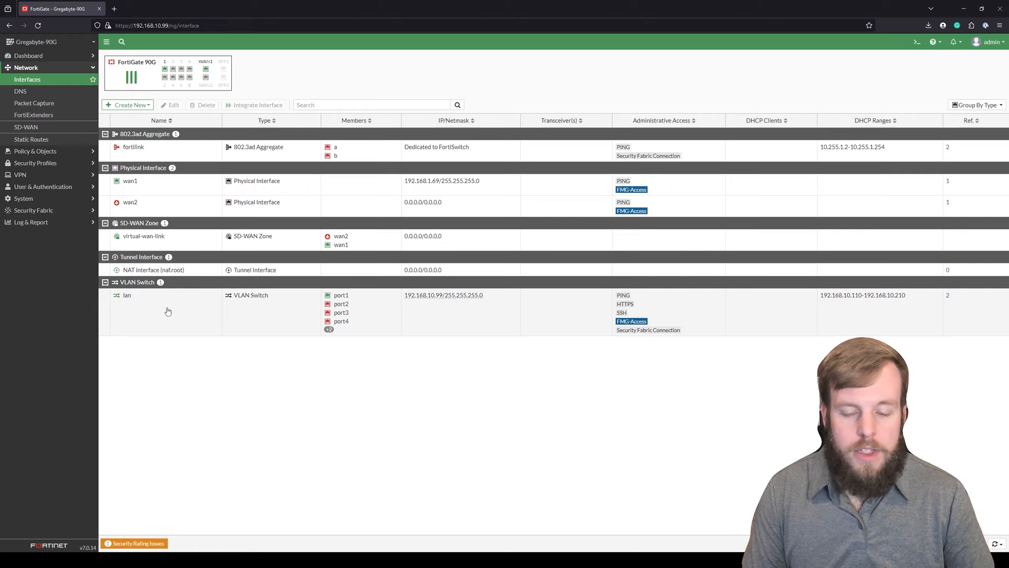
- Open the lan VLAN switch and scroll through its port1–port6 members and DHCP settings
double_click(127, 295)
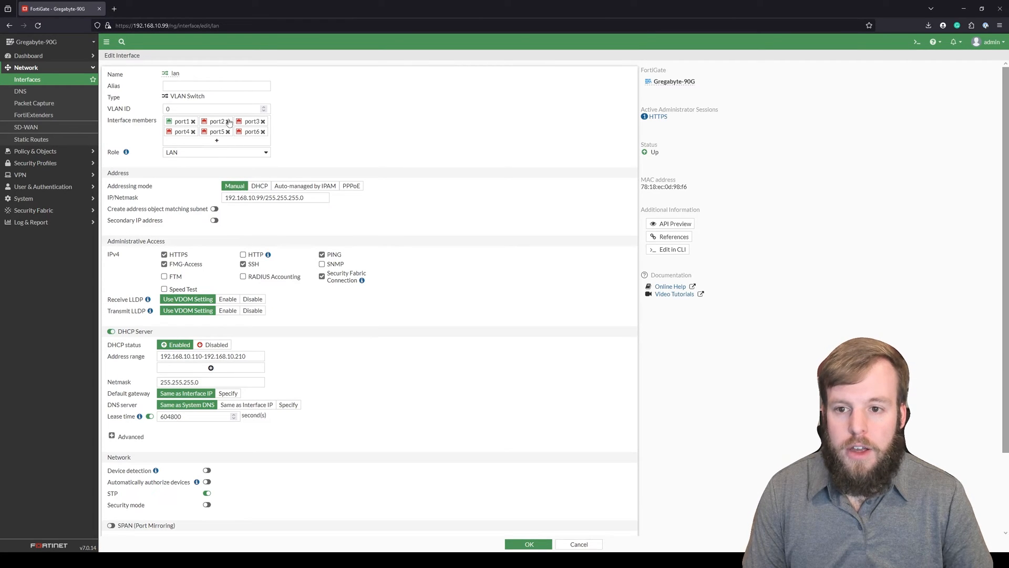
mouse_move(370, 111)
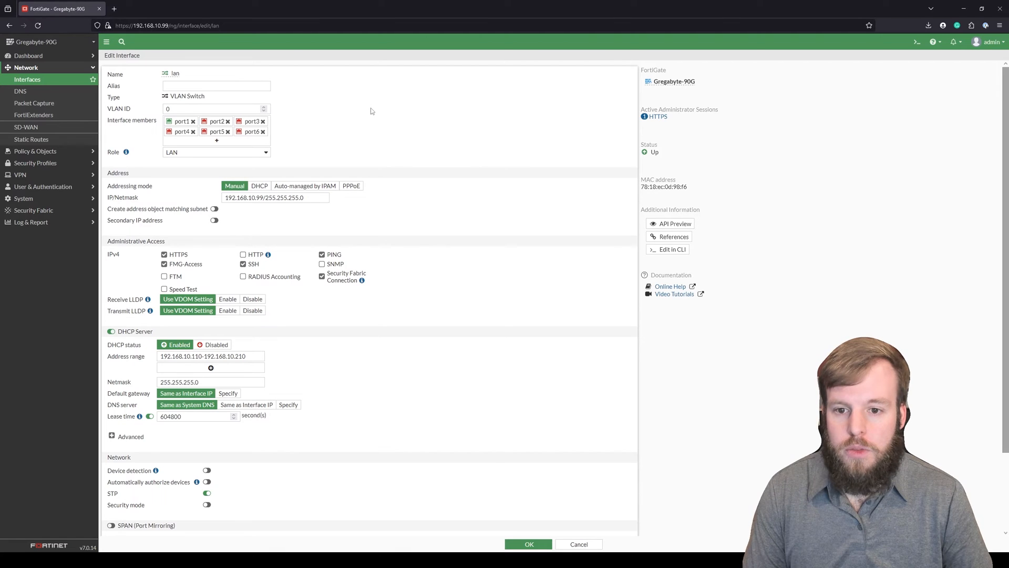
mouse_move(370, 235)
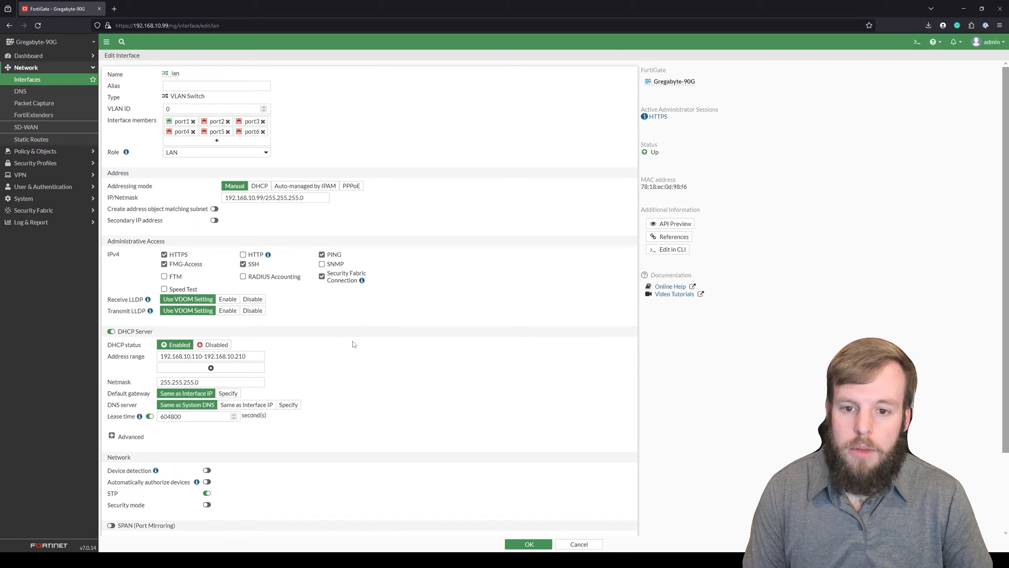
mouse_move(409, 286)
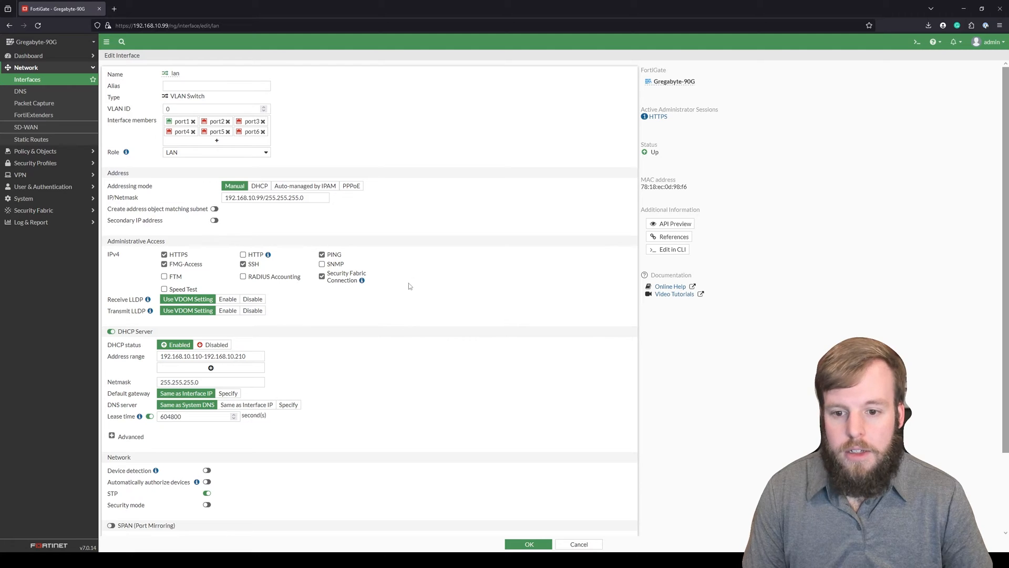
scroll("down", 3)
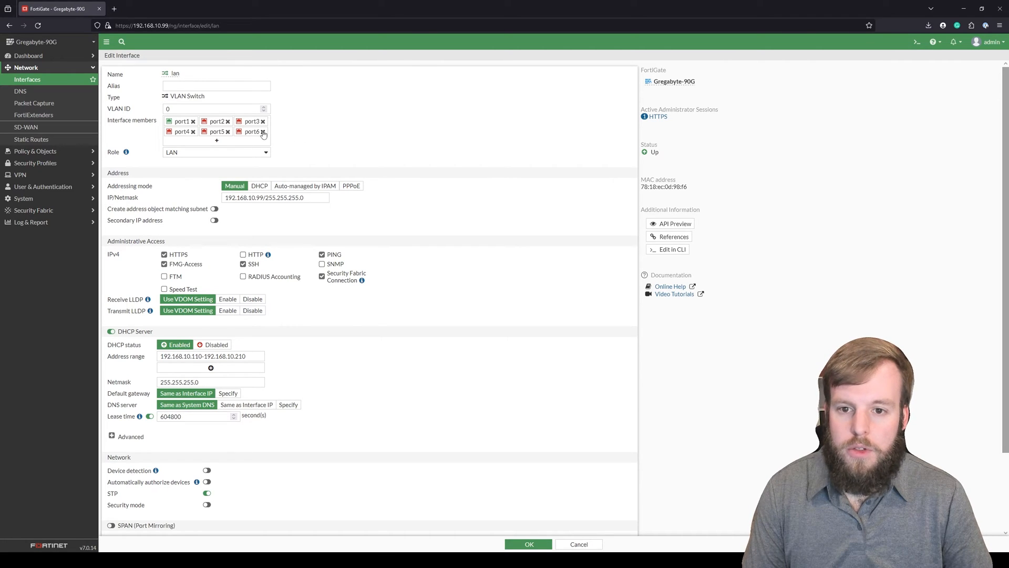
- Remove port6 from the lan switch, save, then check port6 as a standalone interface
left_click(263, 132)
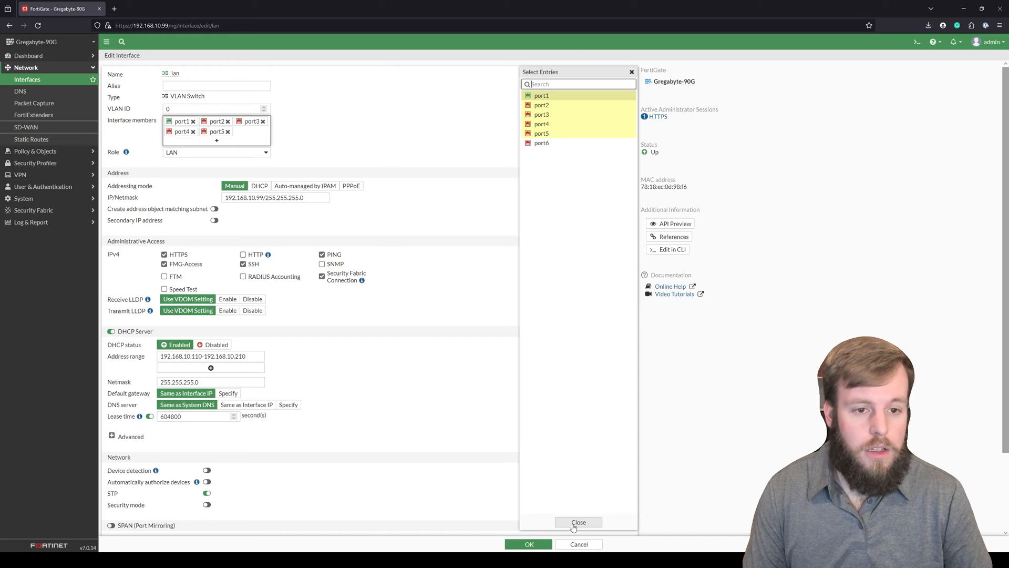
left_click(577, 522)
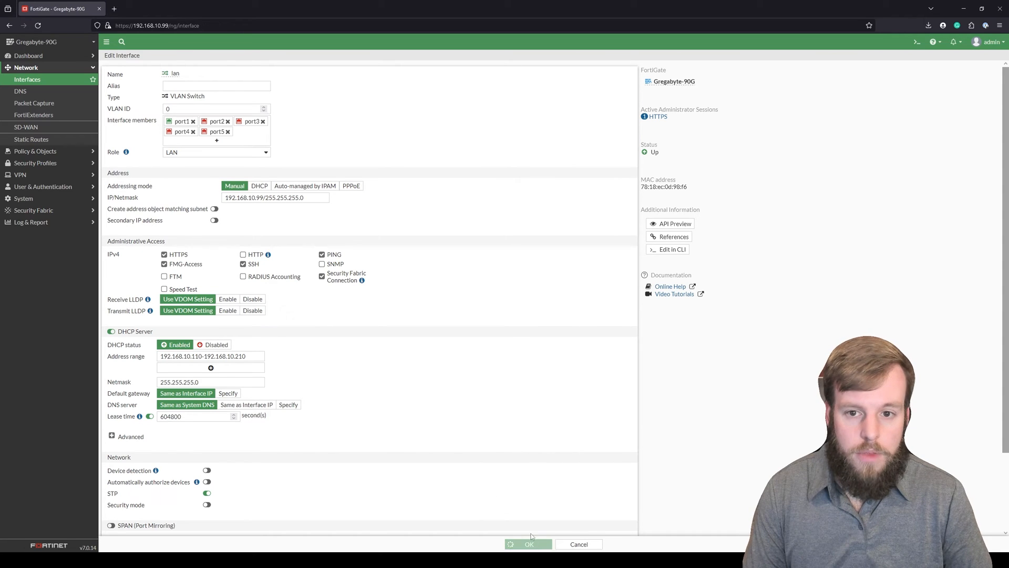
left_click(527, 544)
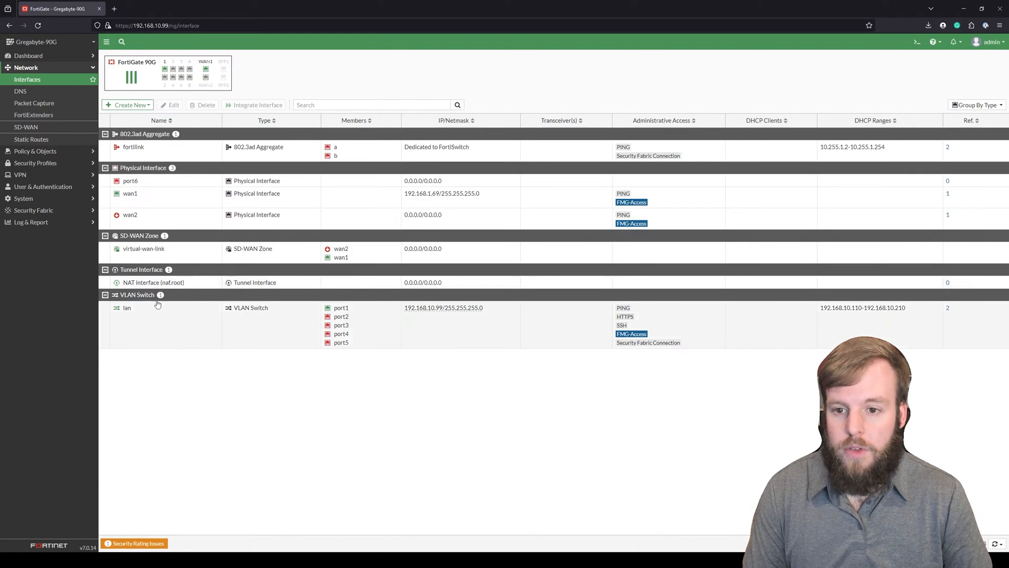
double_click(130, 181)
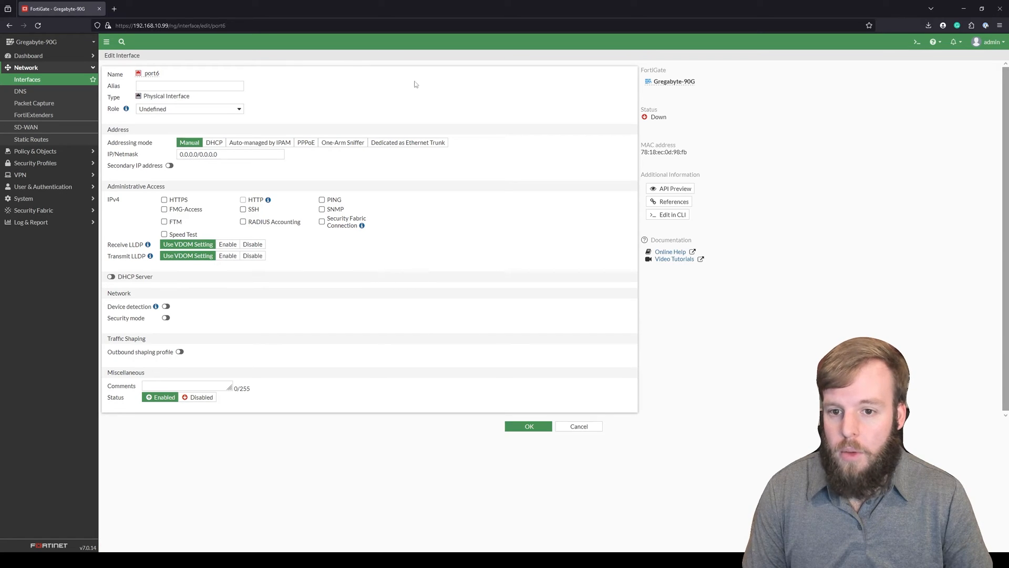
left_click(578, 427)
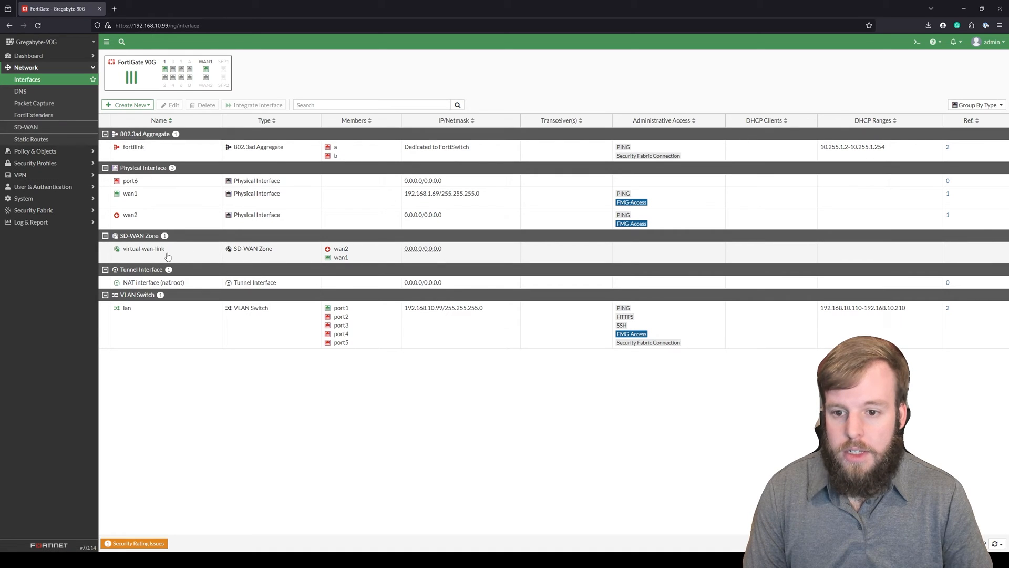
- From the virtual-wan-link zone, create a new SD-WAN member with interface port6
double_click(143, 248)
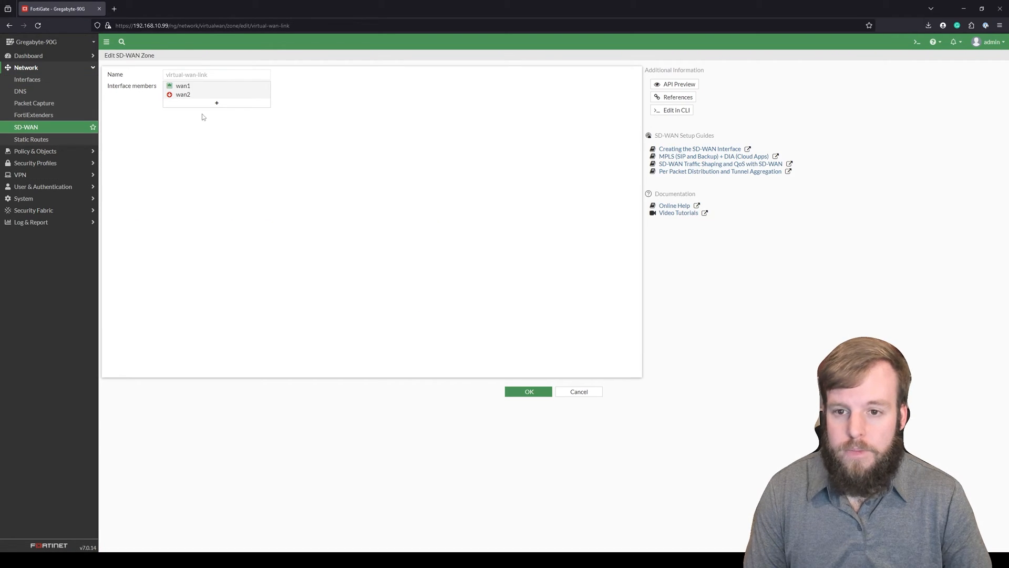
left_click(216, 103)
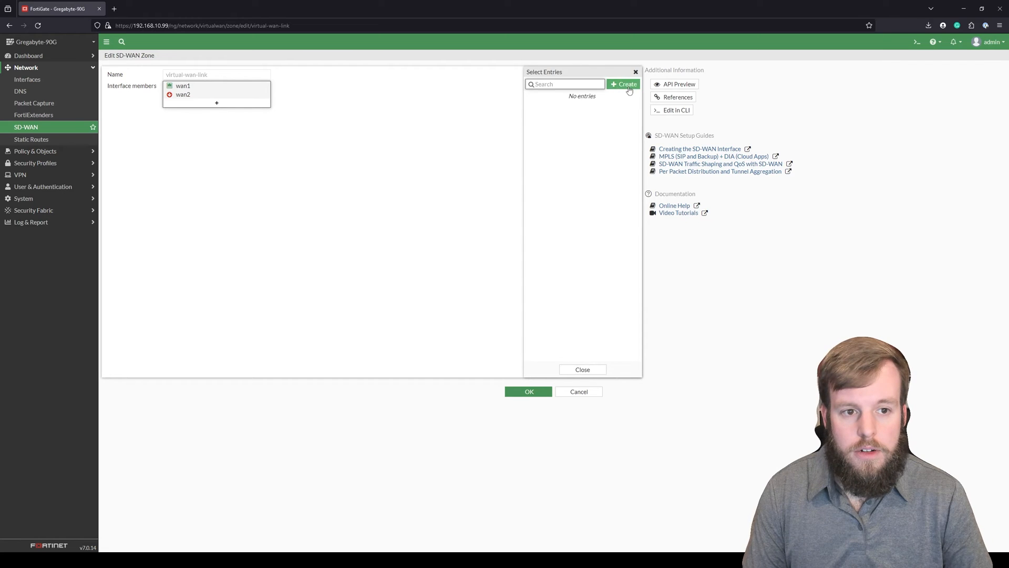
left_click(624, 83)
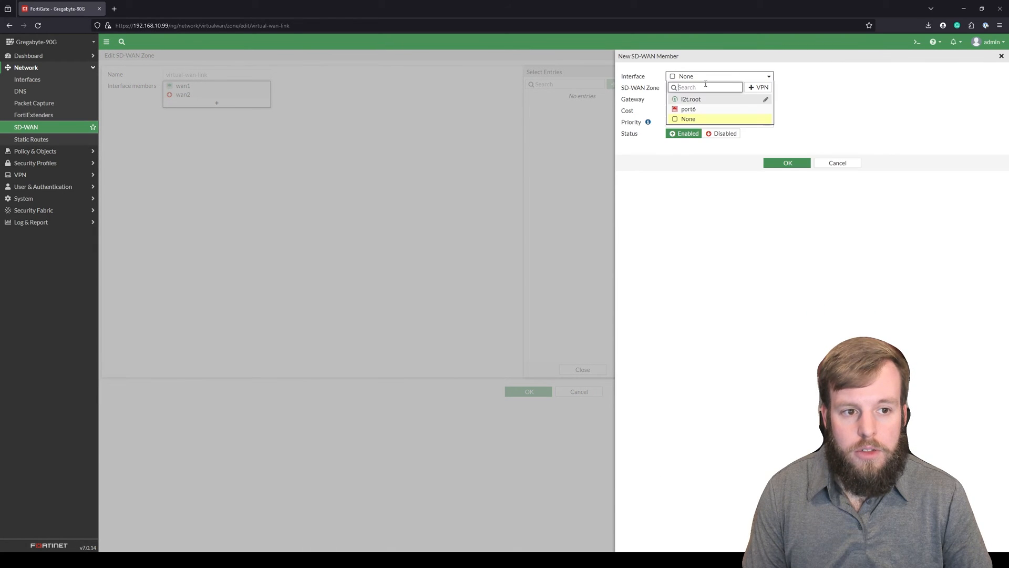
mouse_move(688, 109)
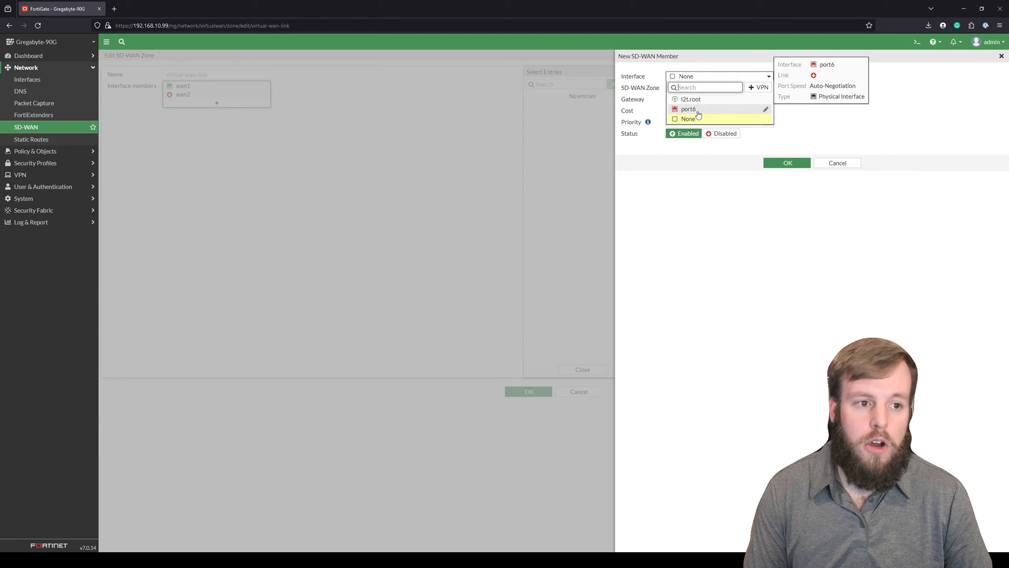
left_click(688, 108)
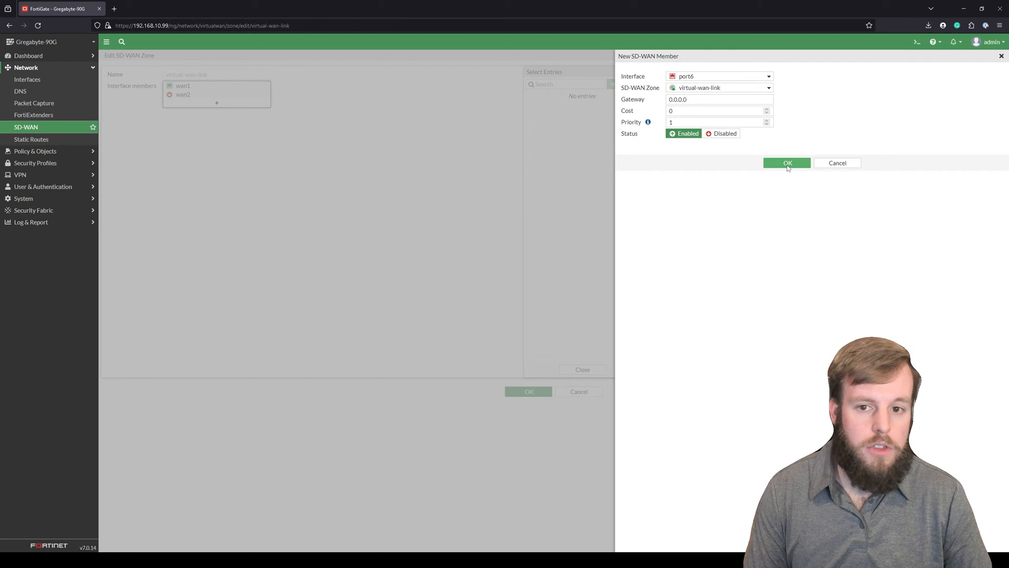
left_click(787, 162)
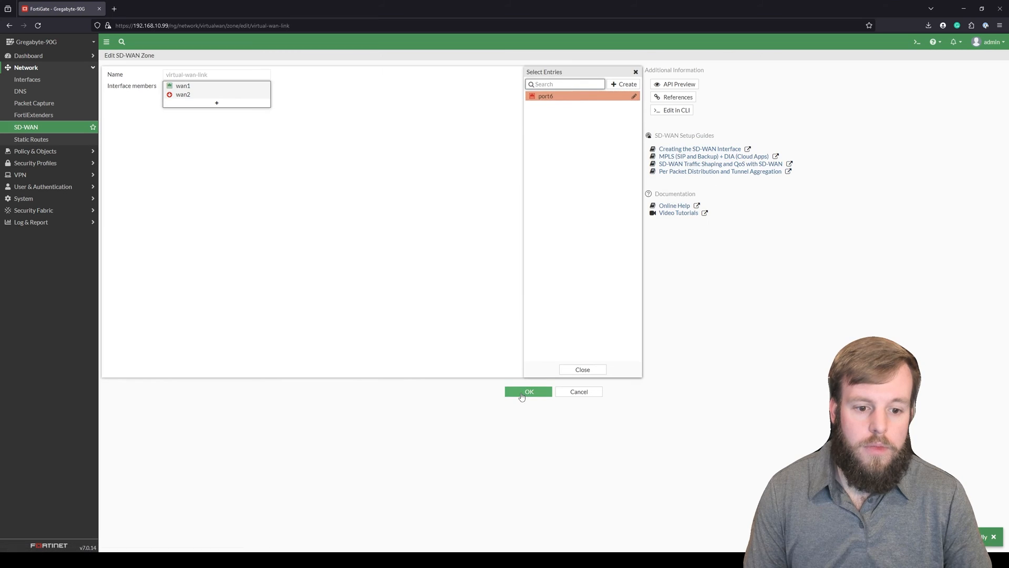
- Save the virtual-wan-link zone and select its new port6 member
left_click(528, 391)
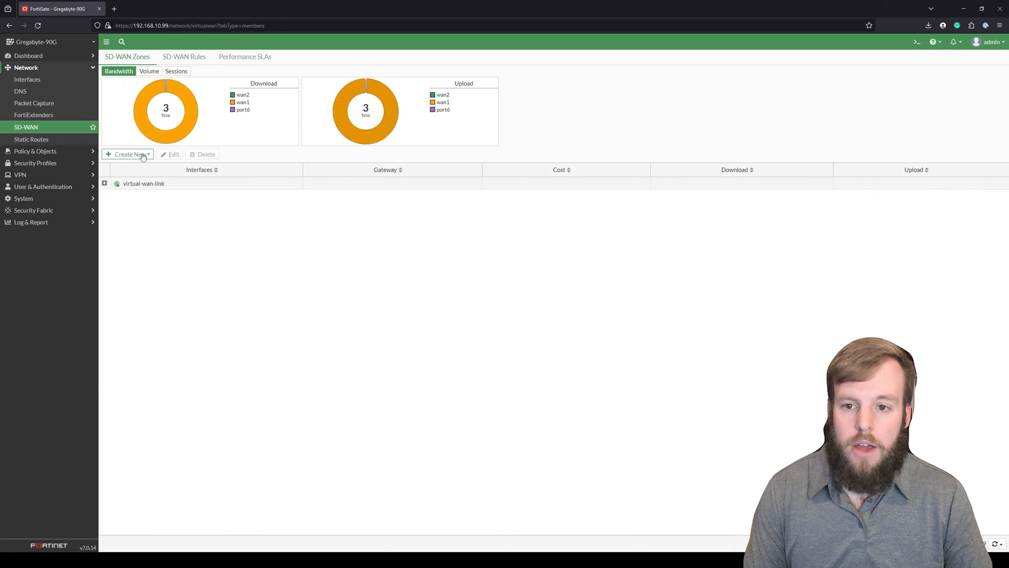
left_click(104, 184)
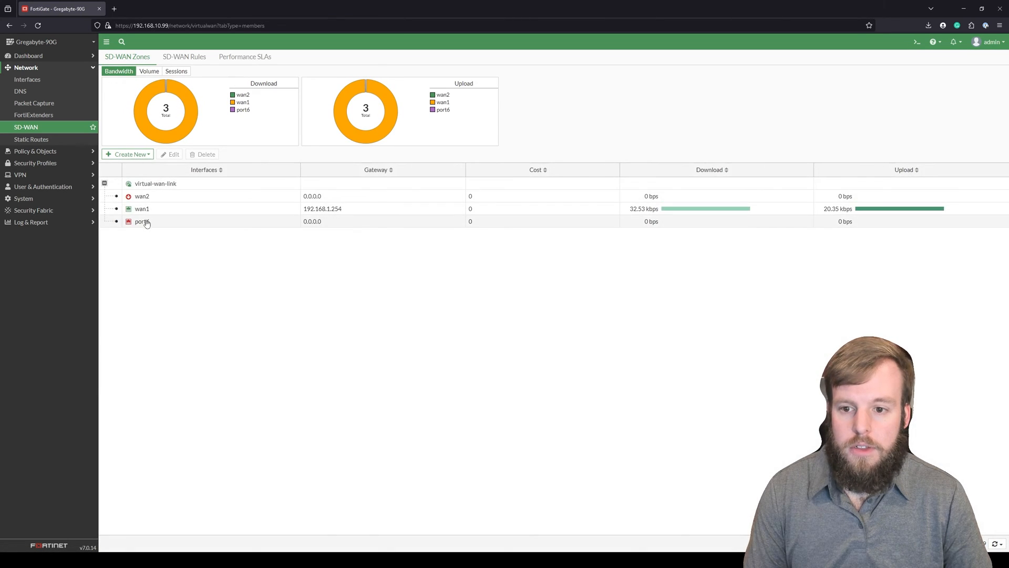
left_click(184, 57)
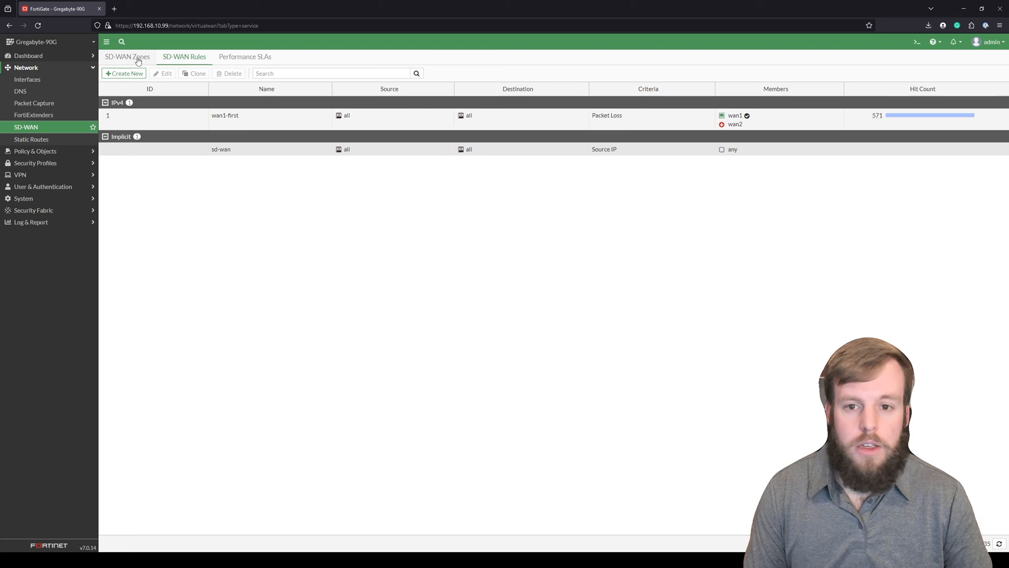
- Back in SD-WAN zones, expand virtual-wan-link and select port6 for deletion
left_click(127, 57)
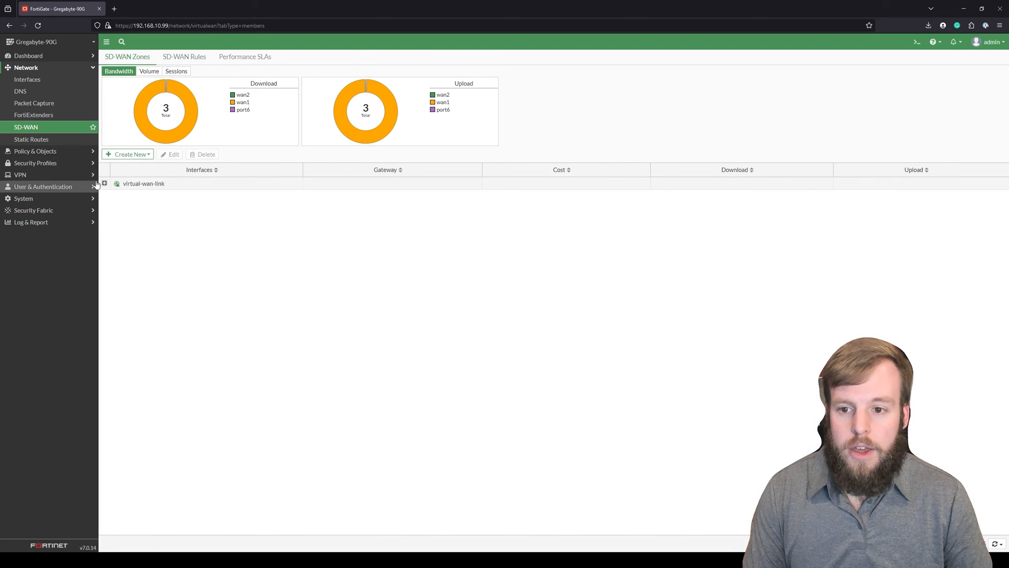
left_click(103, 184)
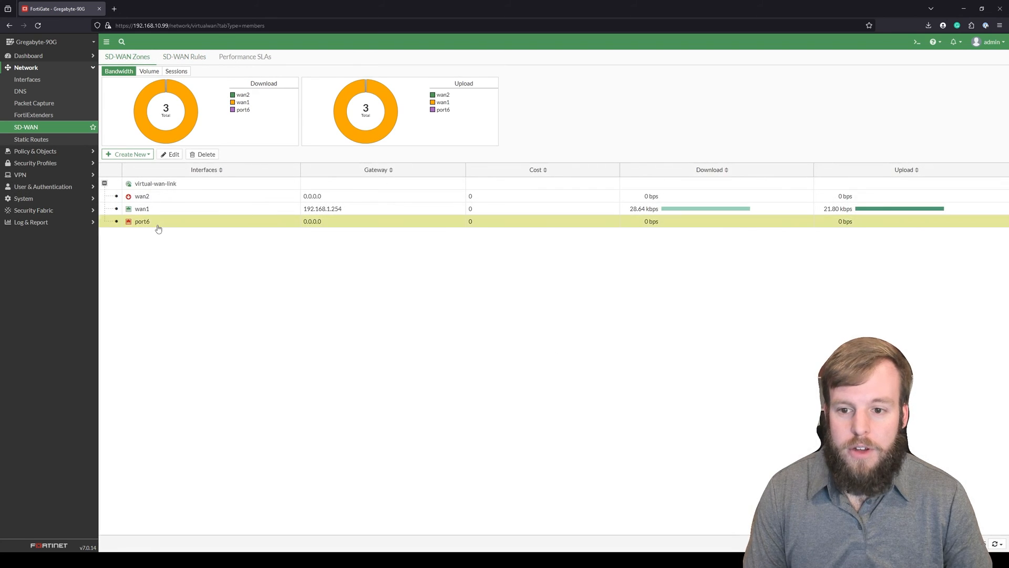
left_click(204, 154)
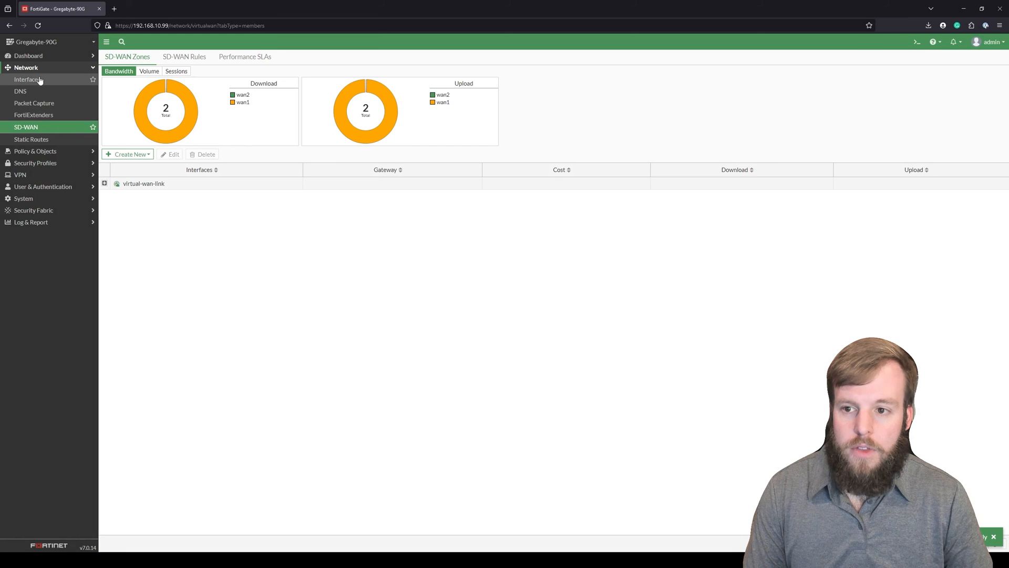
- Return to Network > Interfaces and re-add port6 to the lan switch members
left_click(28, 79)
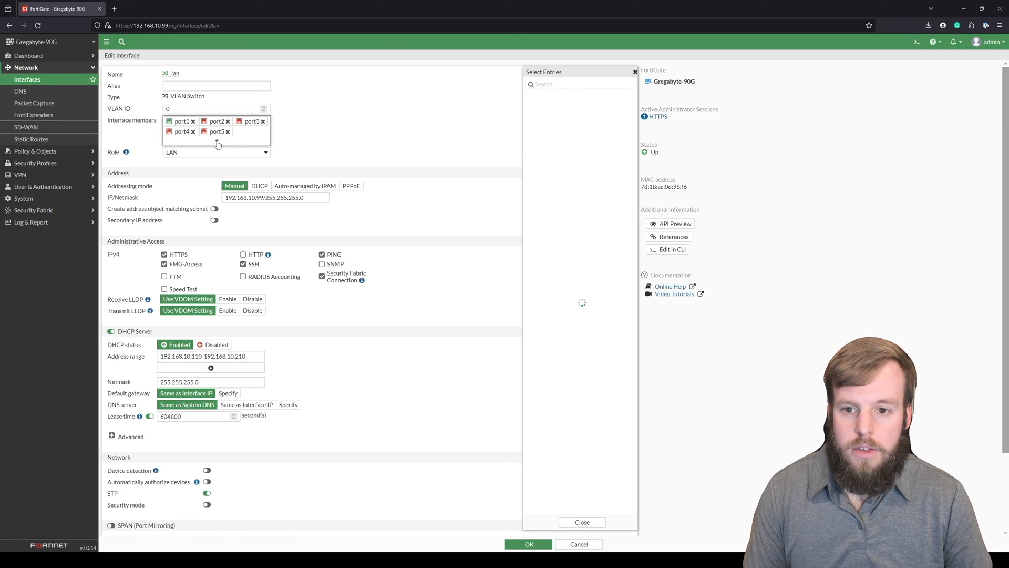
left_click(542, 142)
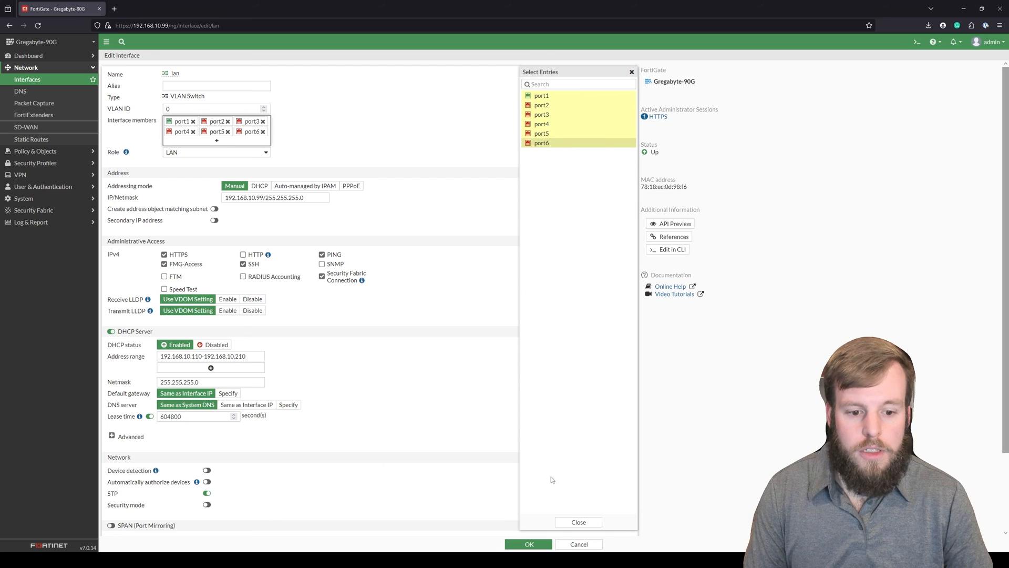